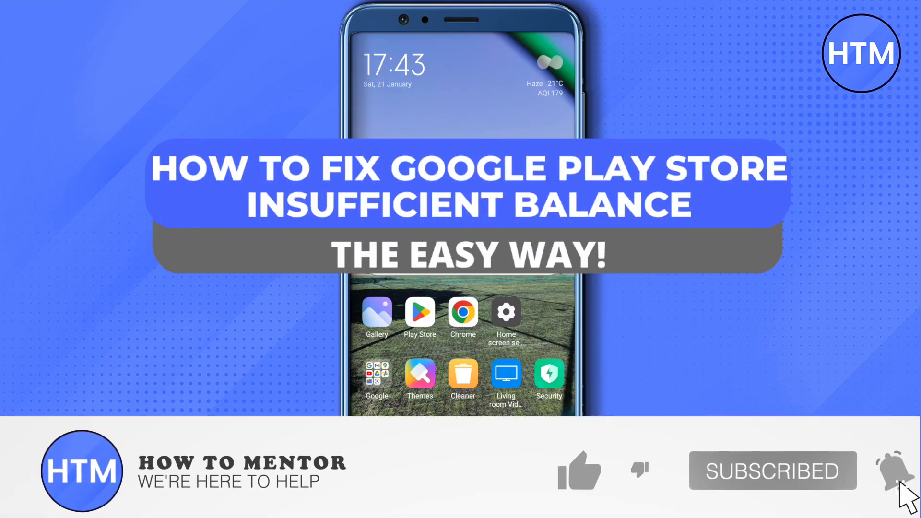
Launch the Settings app from the home screen.
left_click(579, 471)
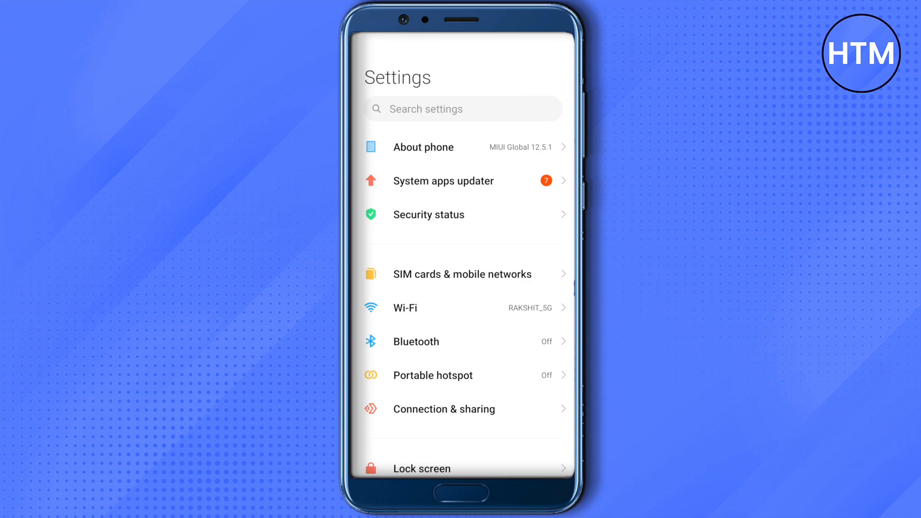
Reach the Manage apps list through the Apps section of Settings.
scroll("down", 3)
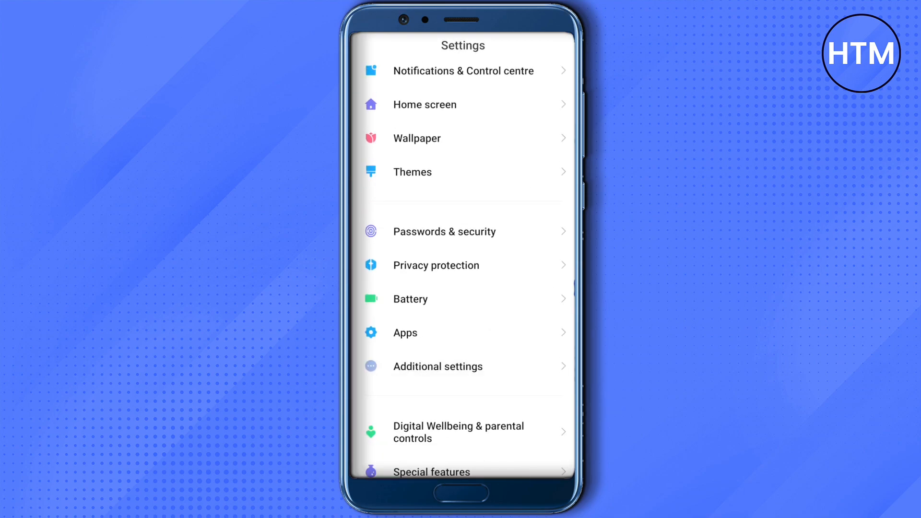
left_click(405, 333)
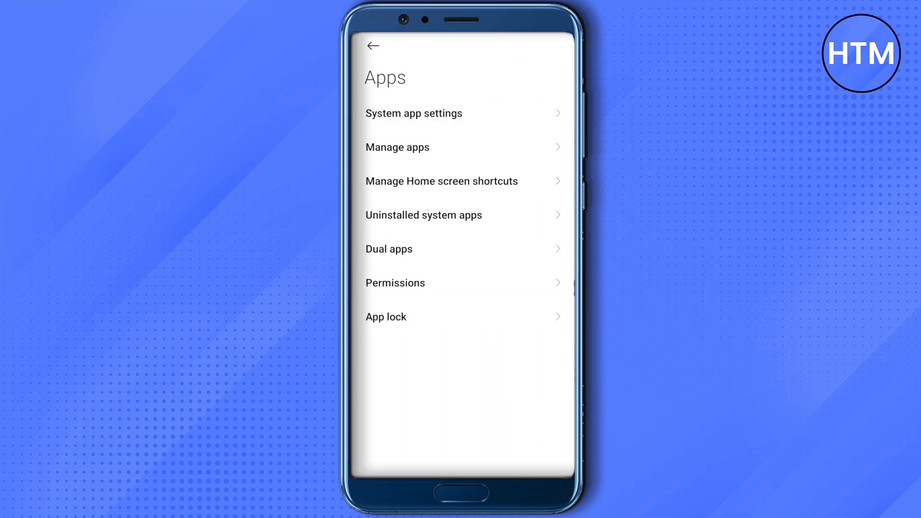
left_click(397, 147)
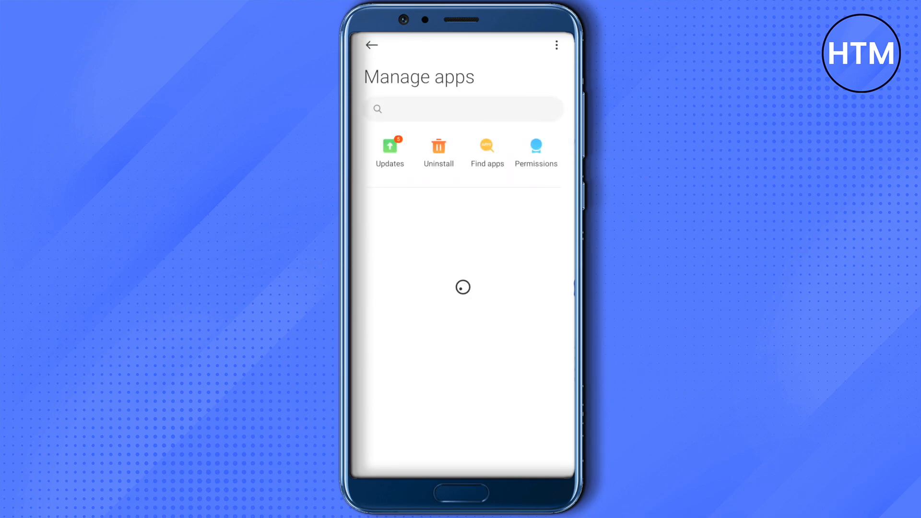
Find 'Google play store', show its App info and bring up the Clear data choices.
type("Google play store")
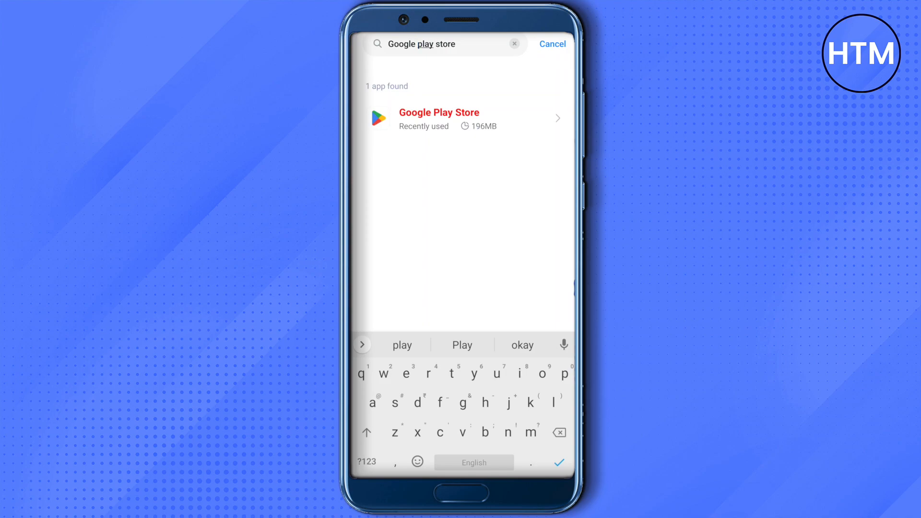
left_click(439, 118)
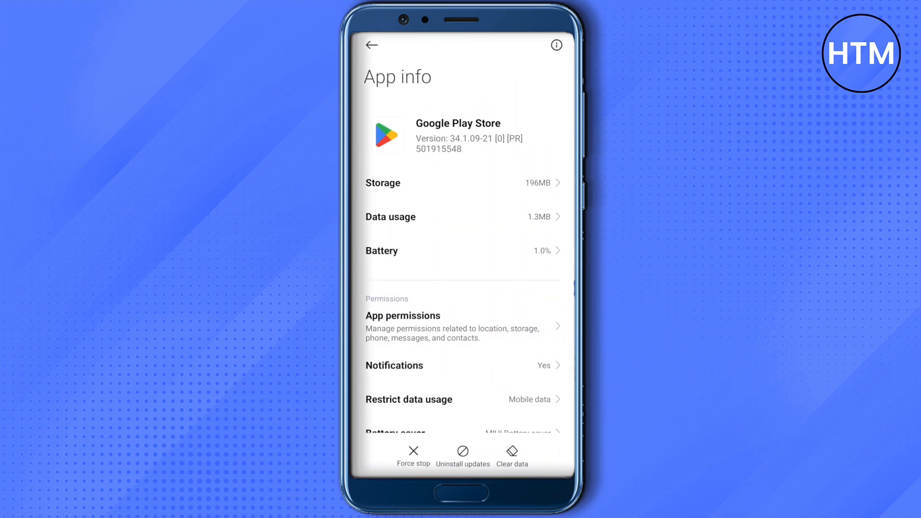
left_click(510, 458)
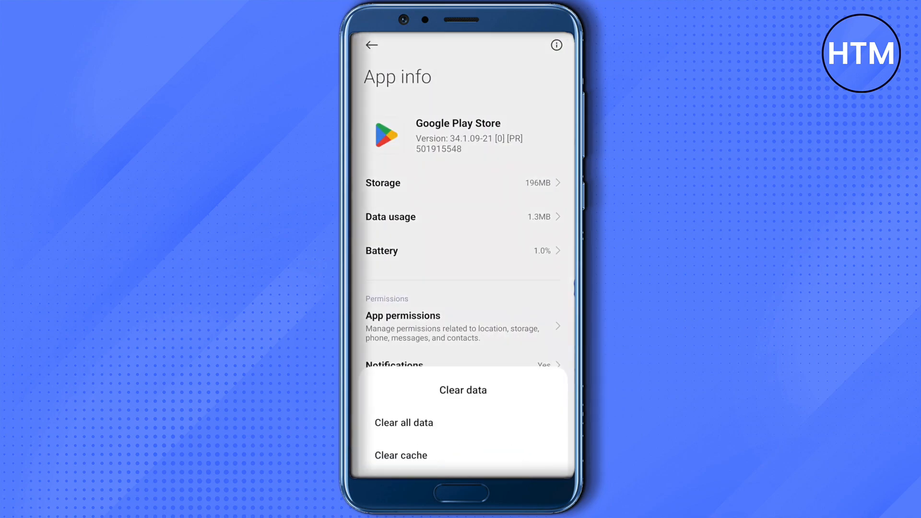